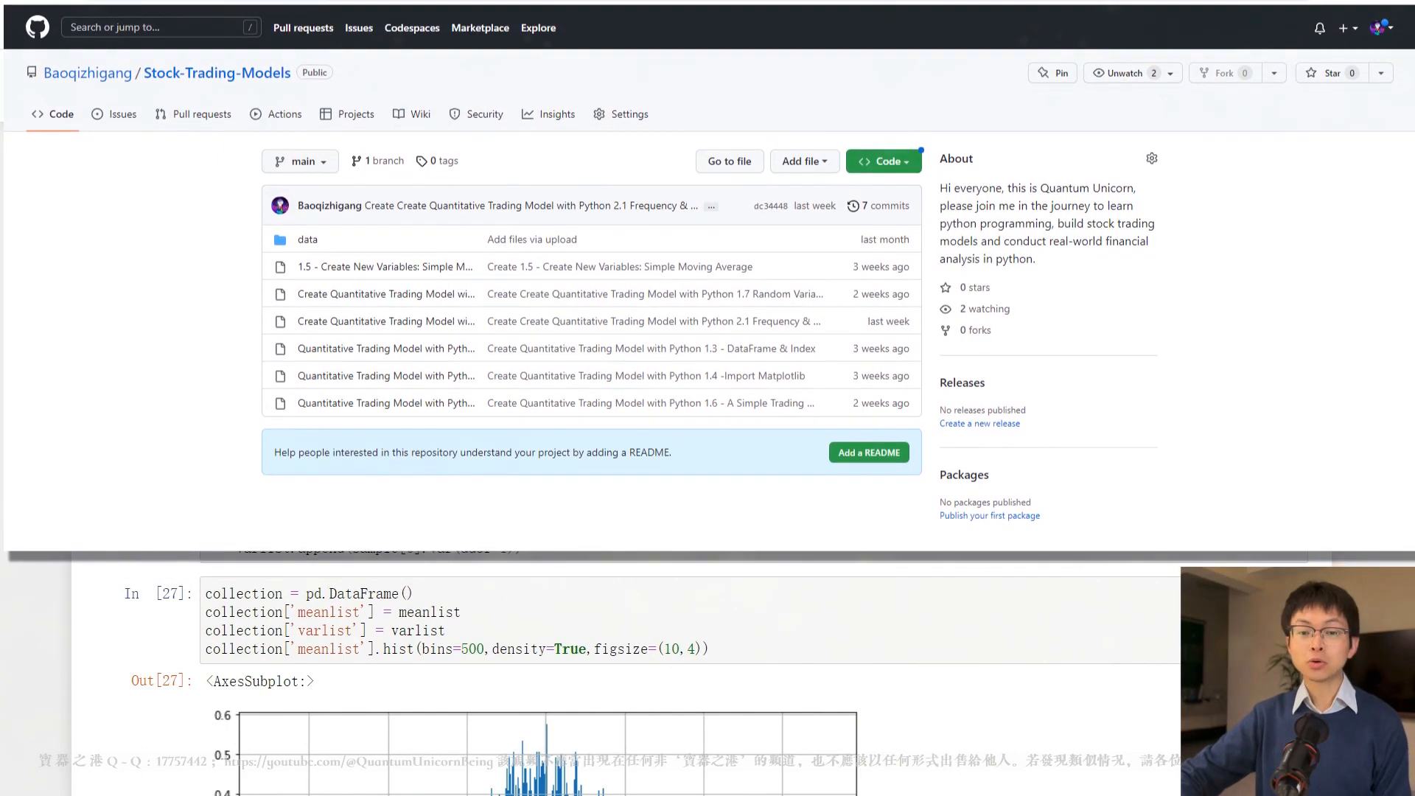
Scroll up to the Variation of Sample notebook's pandas, numpy and scipy imports.
scroll("up", 3)
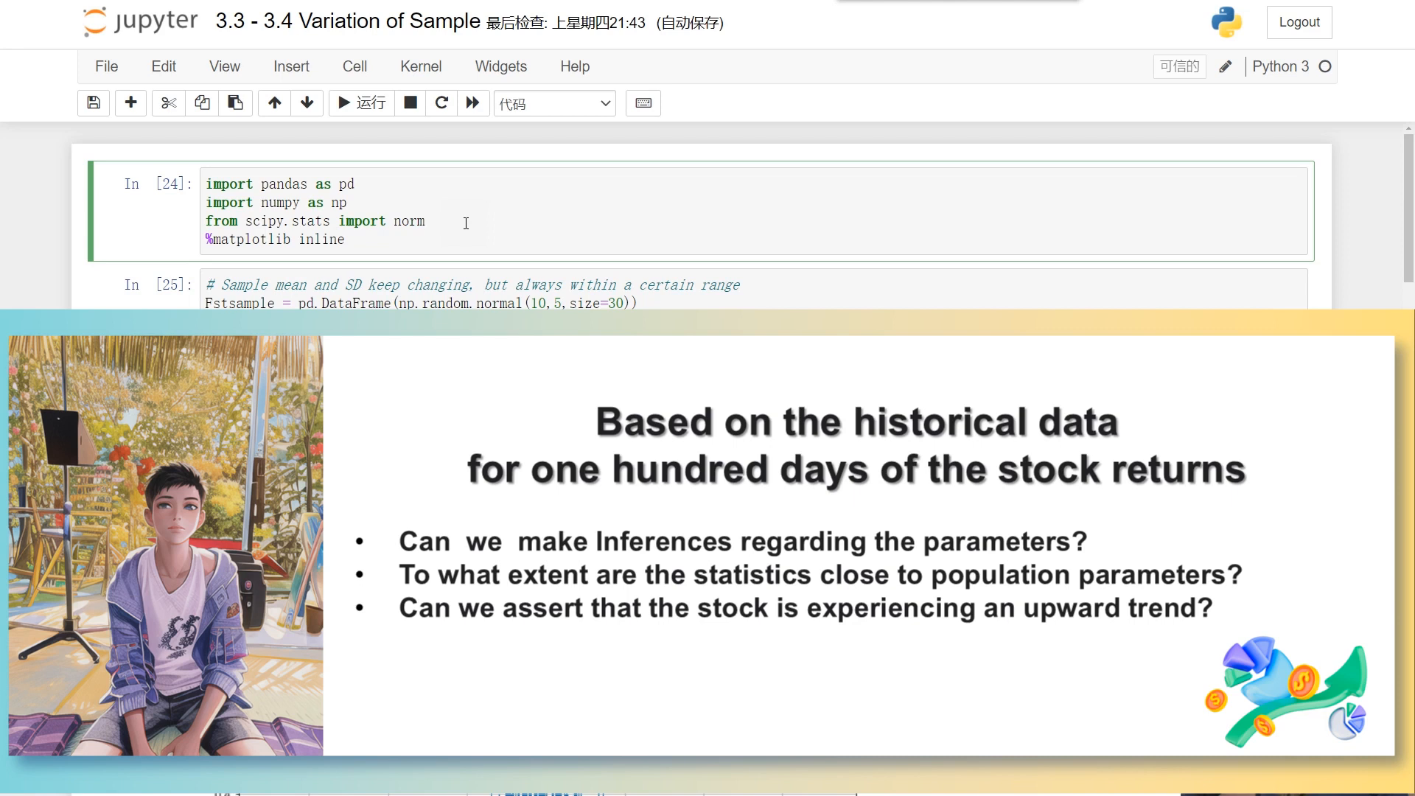
left_click(422, 221)
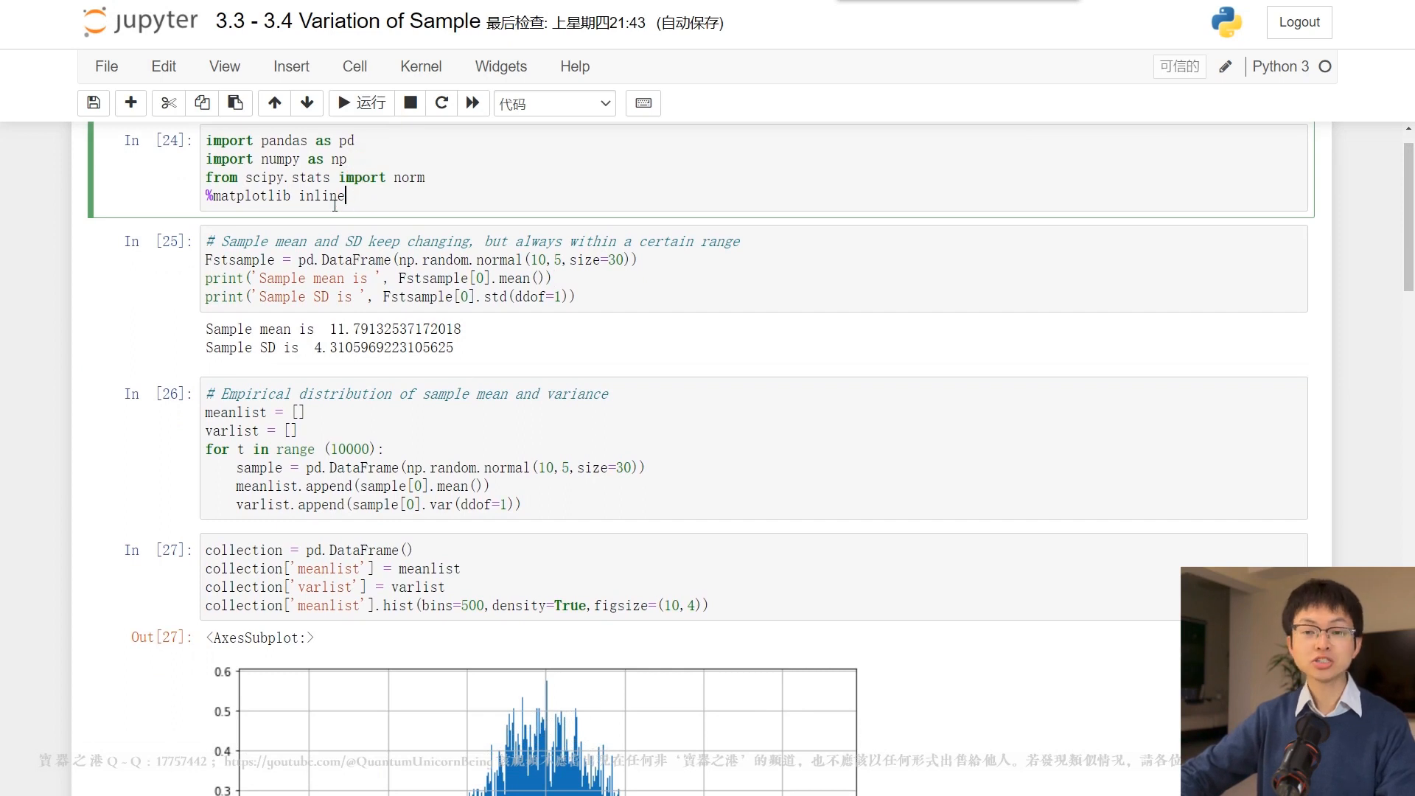
Rerun the 30-draw sample mean/SD cell three times, getting new statistics each run.
left_click(610, 295)
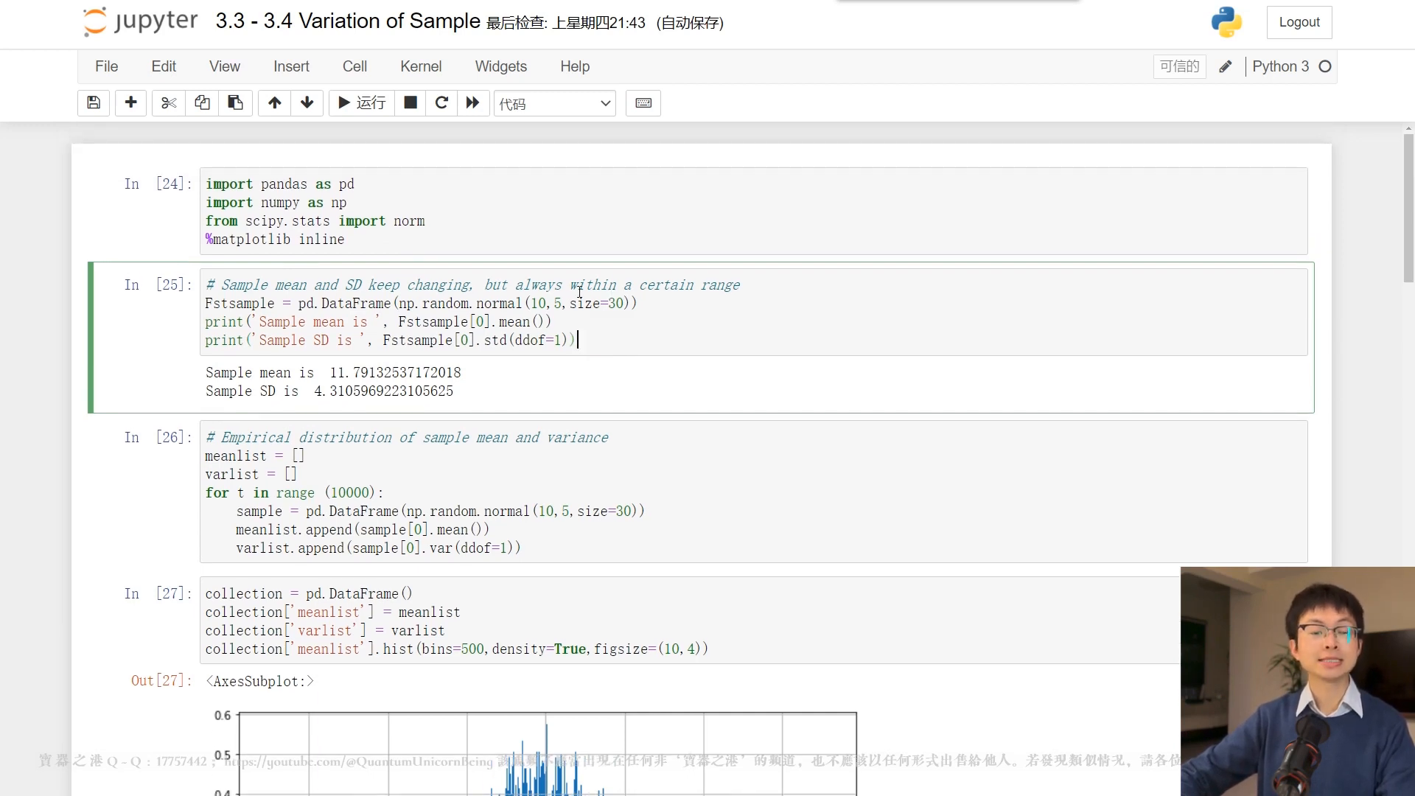
double_click(241, 303)
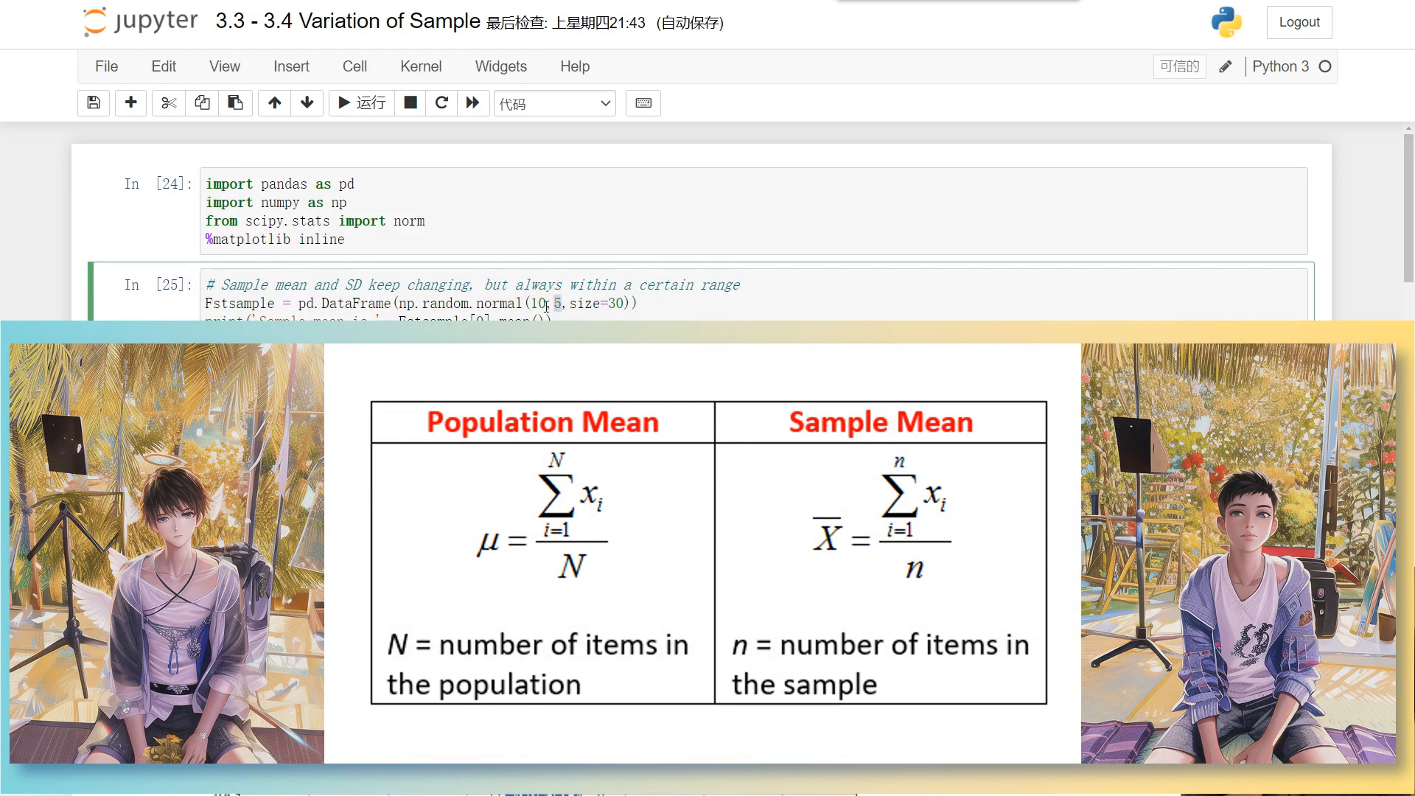
left_click(343, 102)
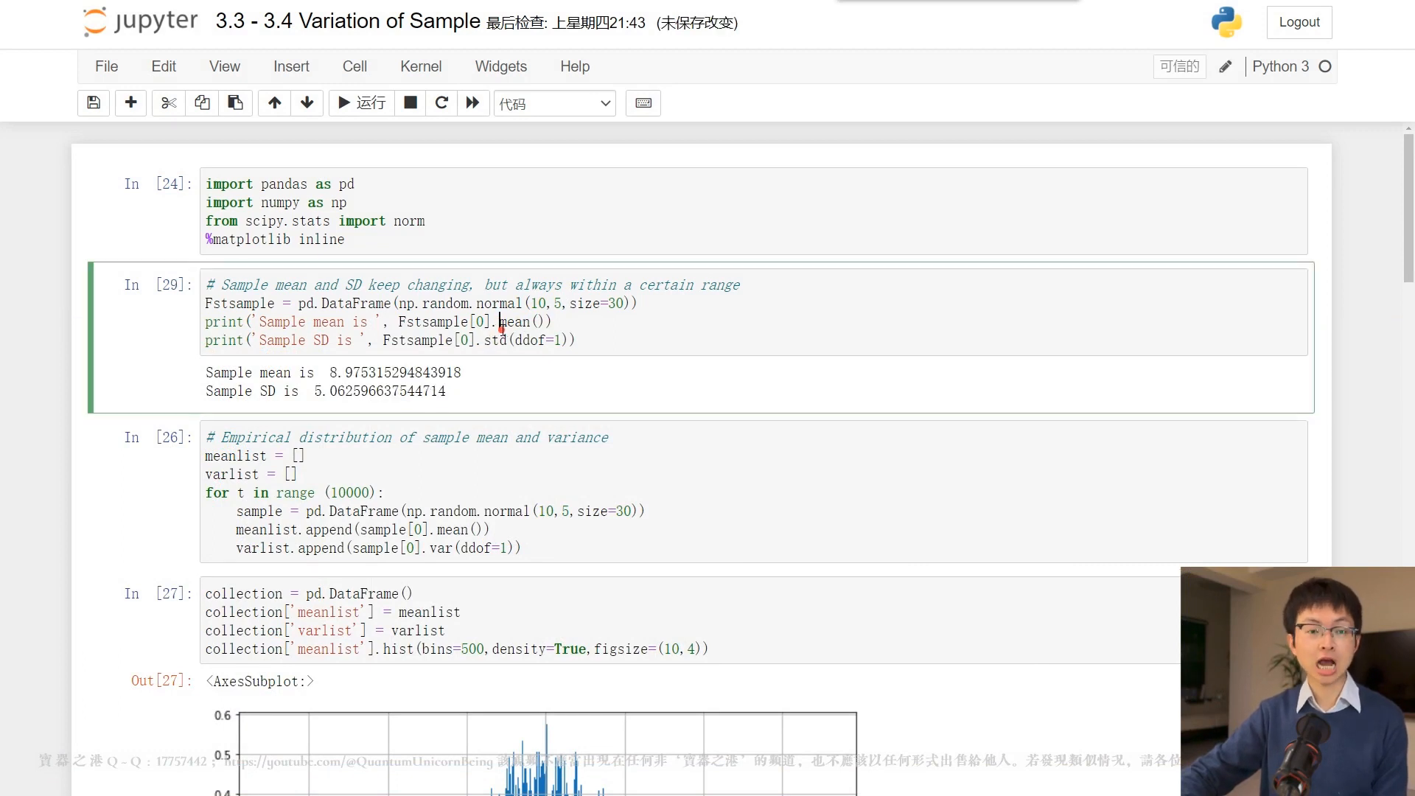
left_click(342, 102)
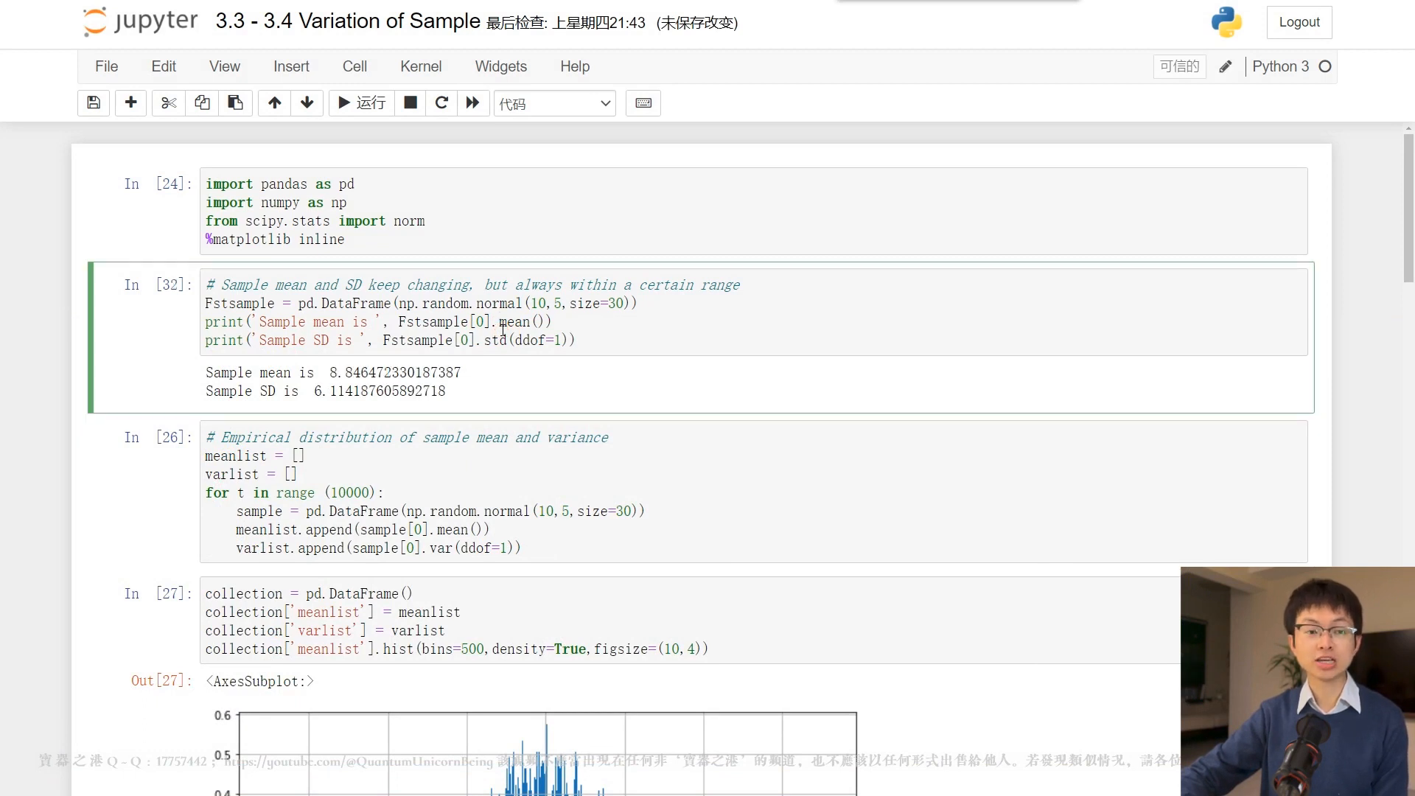
left_click(359, 102)
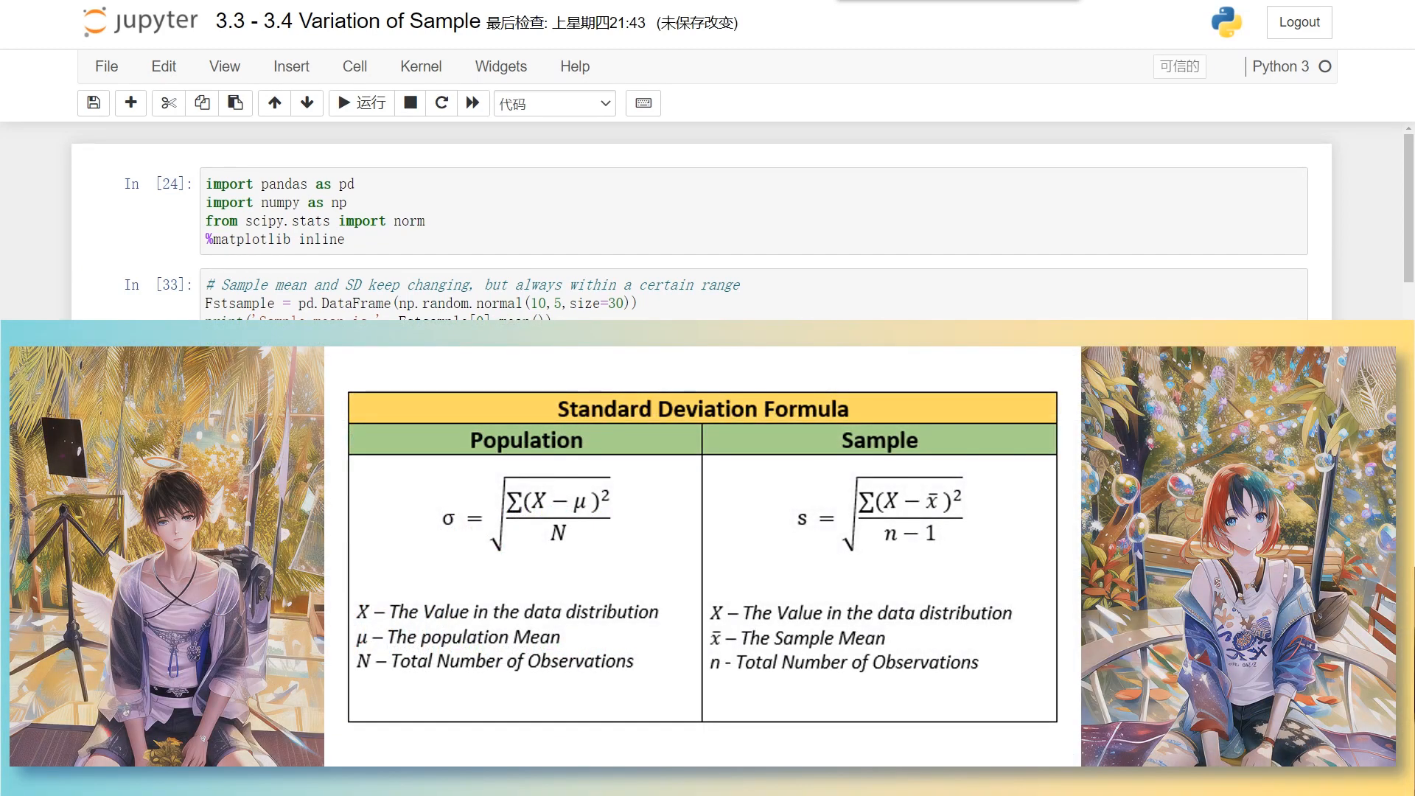
left_click(361, 298)
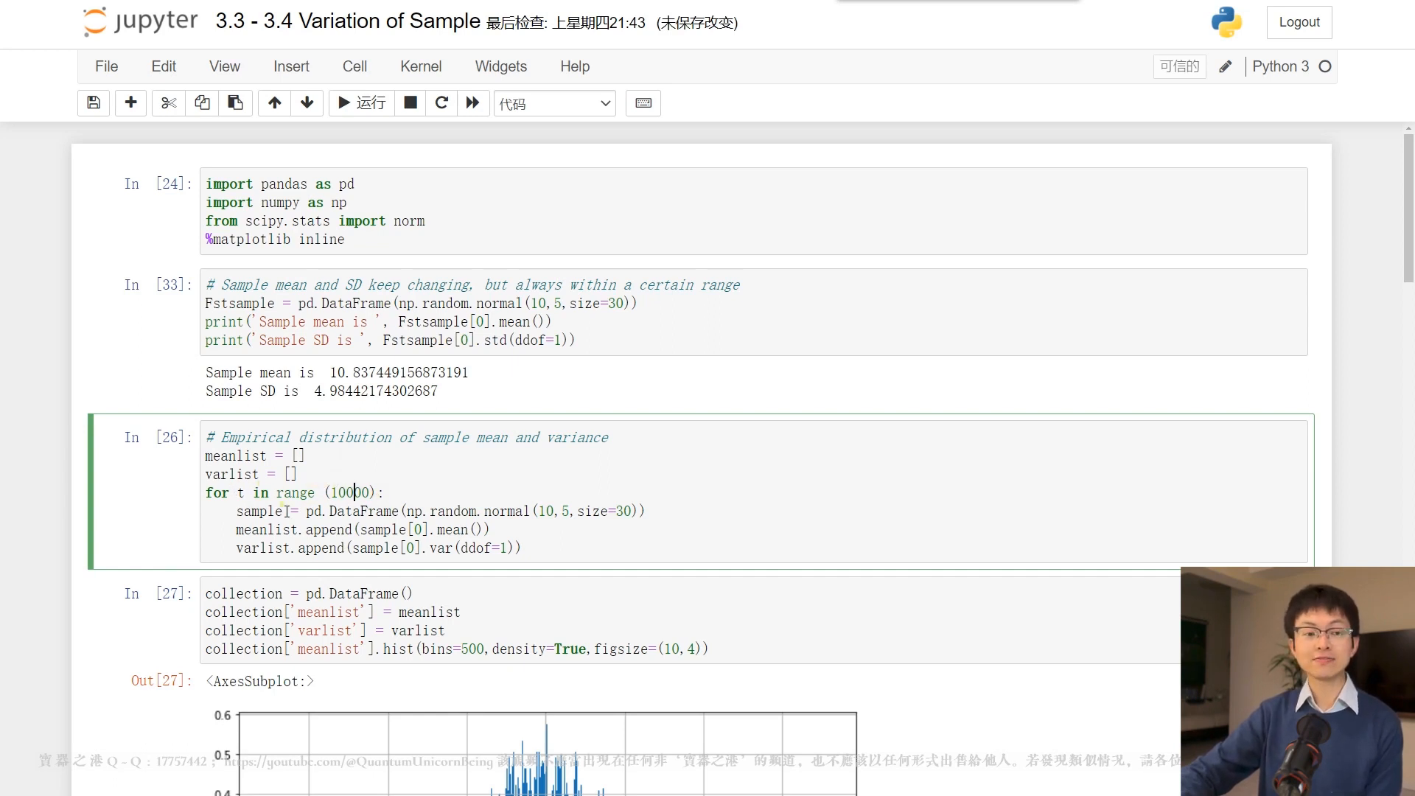
Scroll to the 10,000 sample-means histogram near 10, noting the bins setting.
left_click(398, 511)
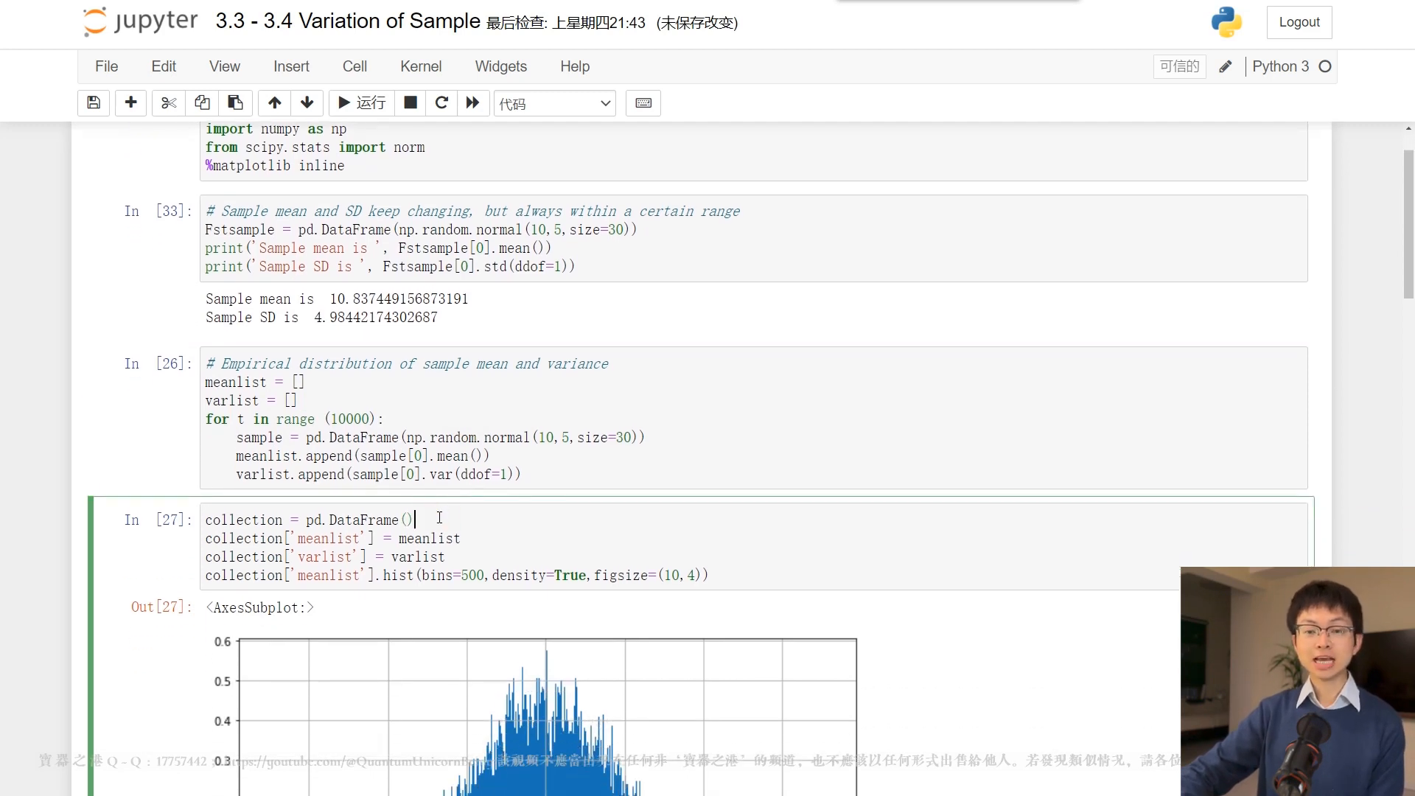
scroll("down", 3)
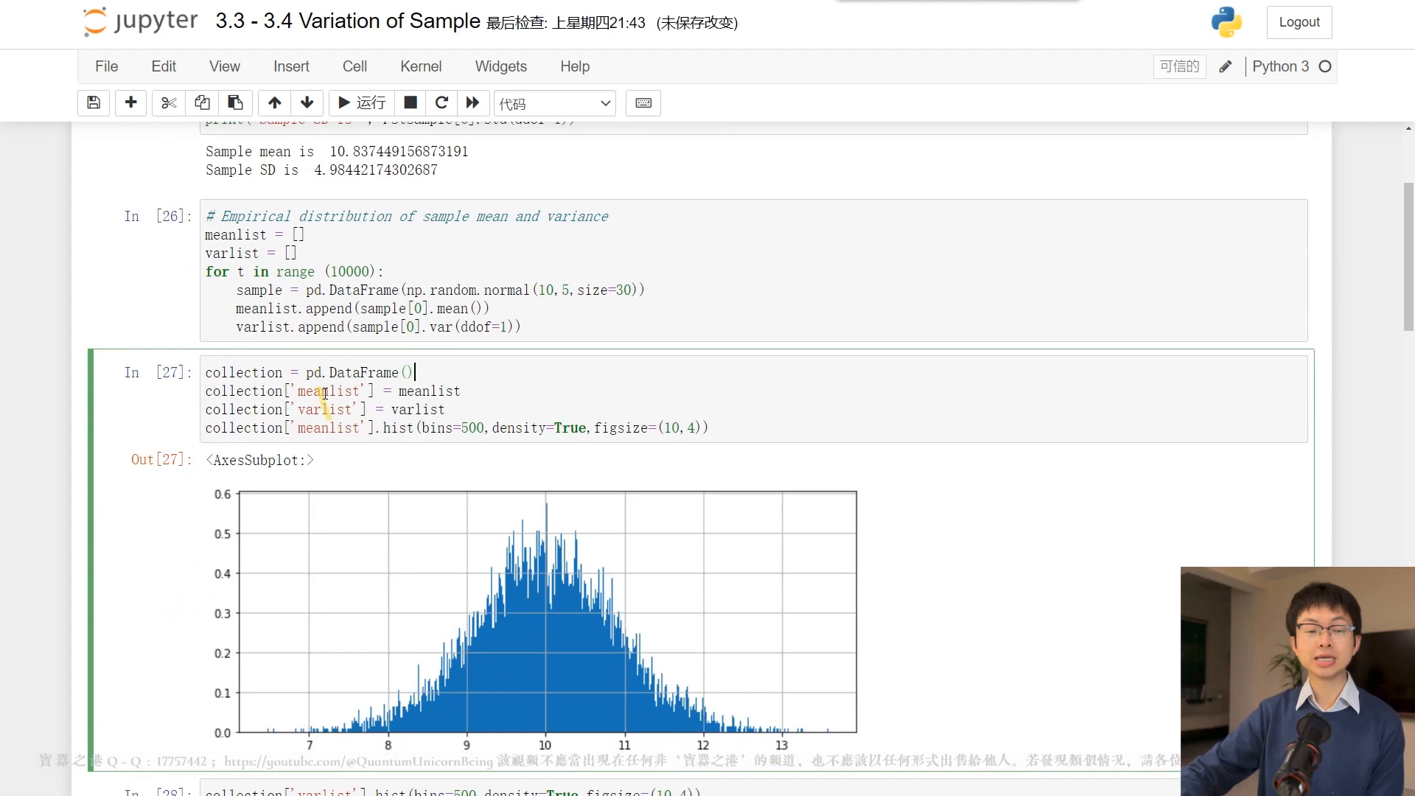
double_click(243, 373)
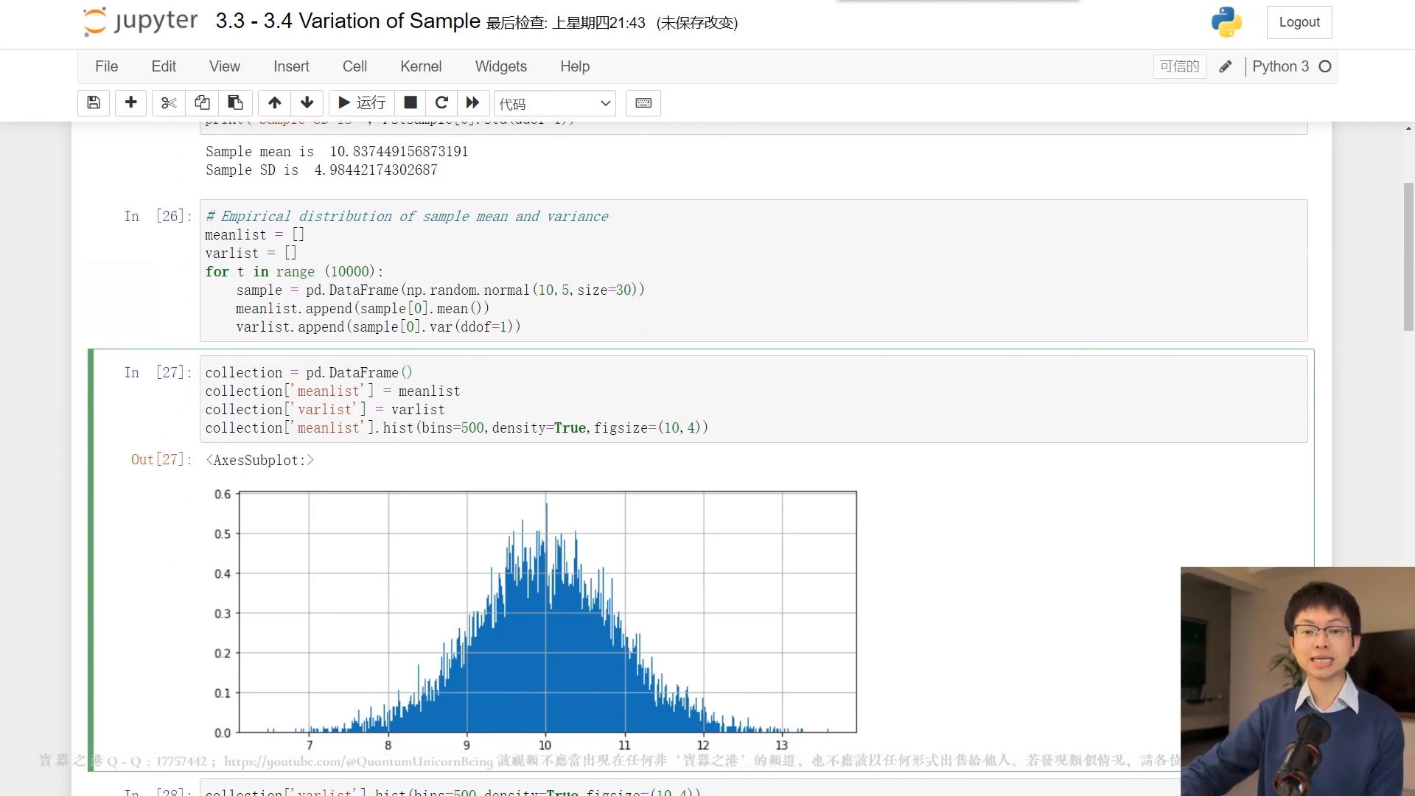
scroll("down", 3)
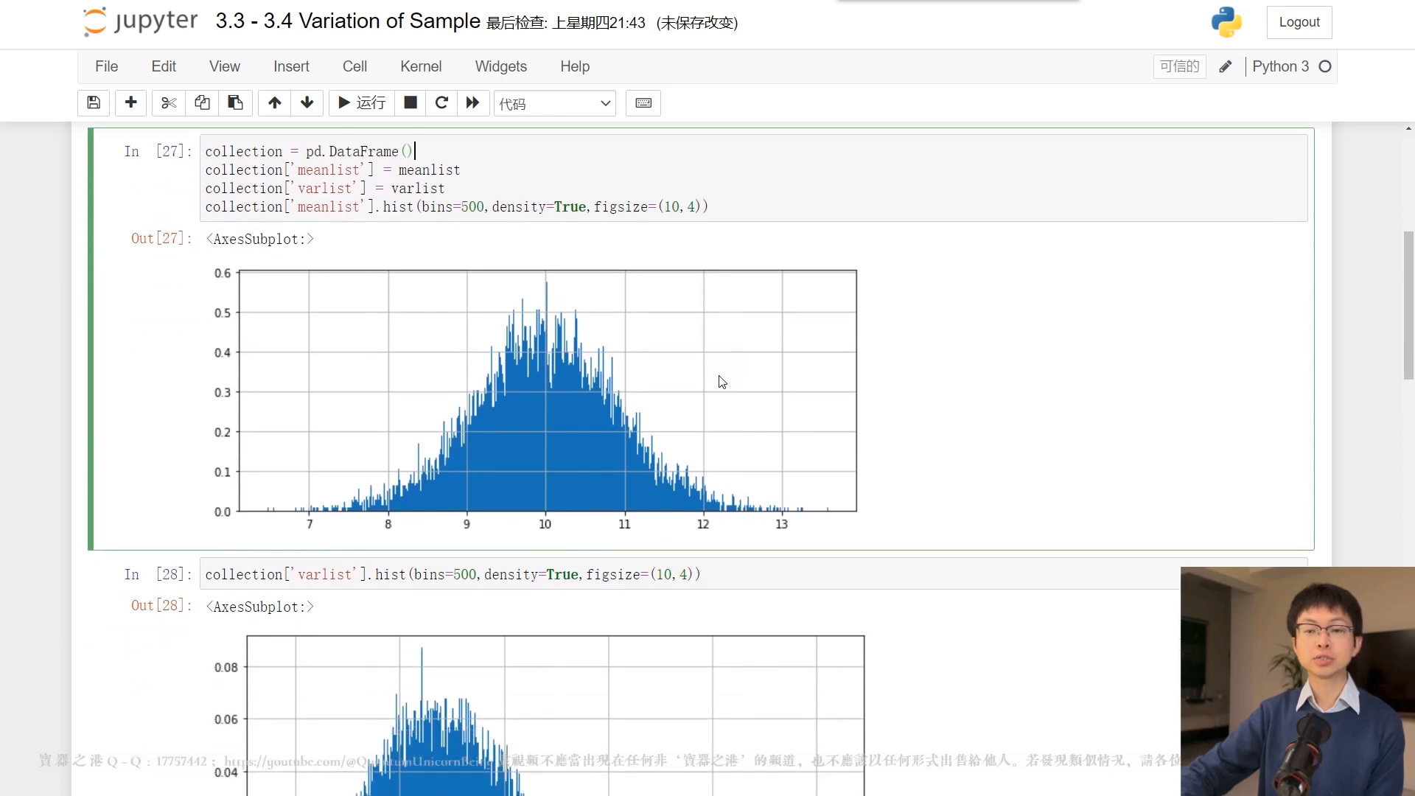
mouse_move(483, 227)
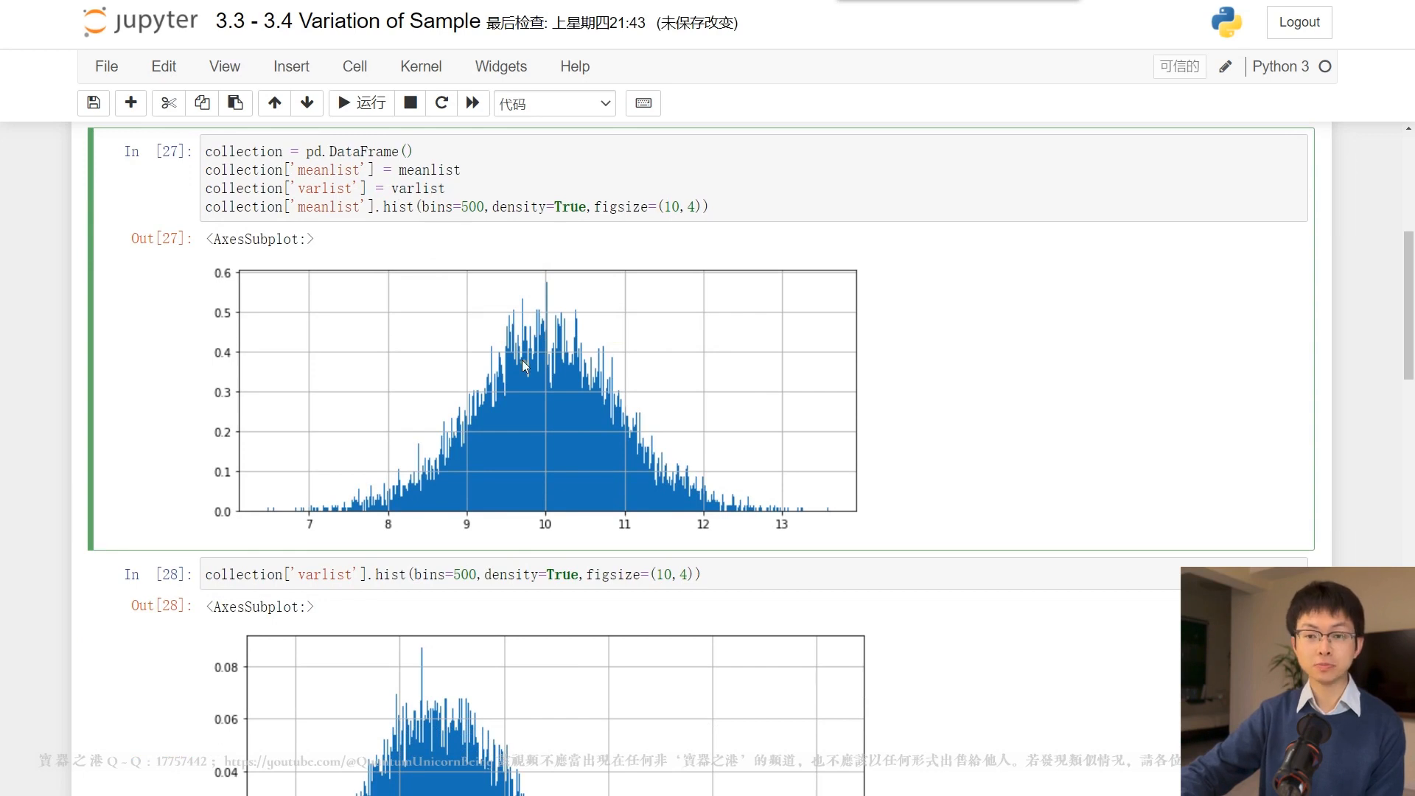
mouse_move(945, 475)
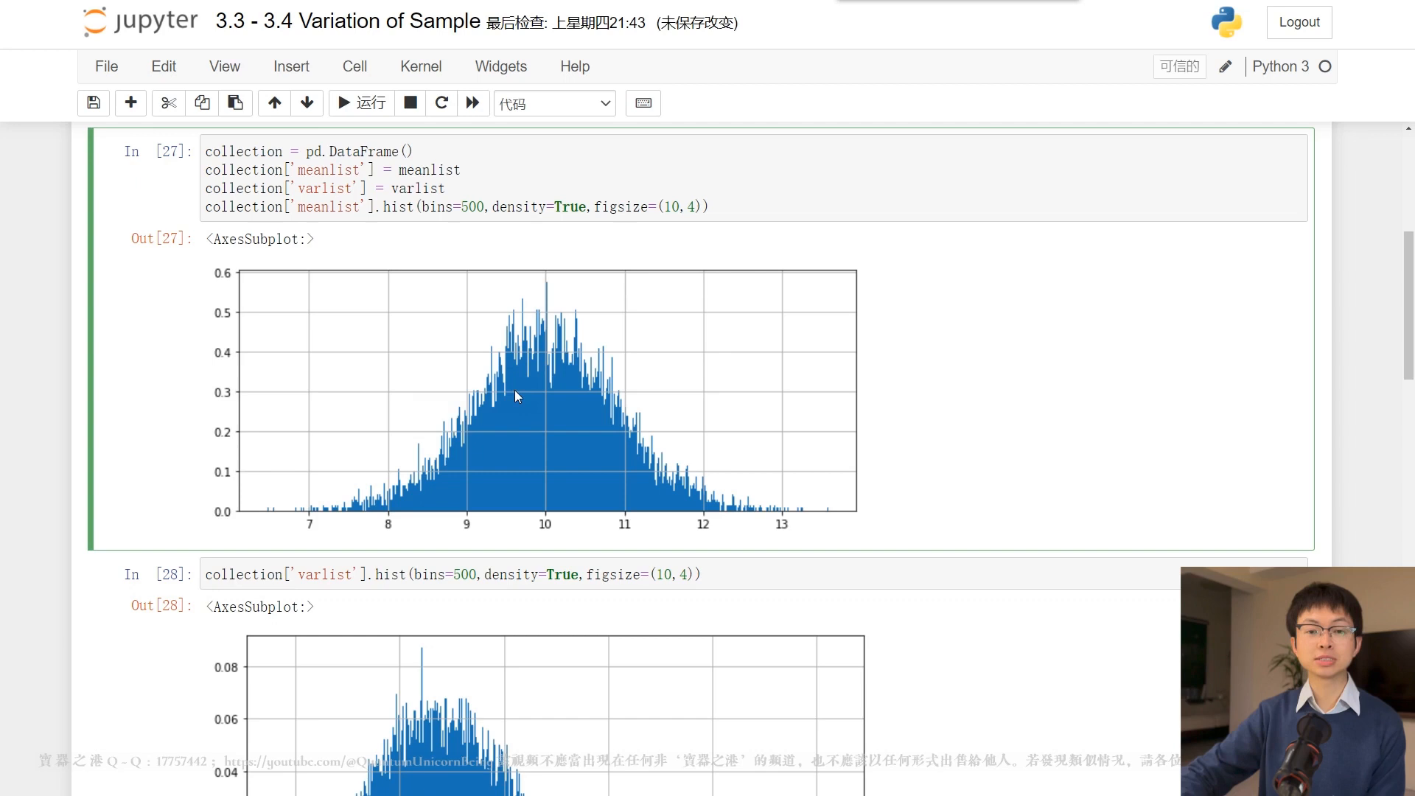
left_click(453, 206)
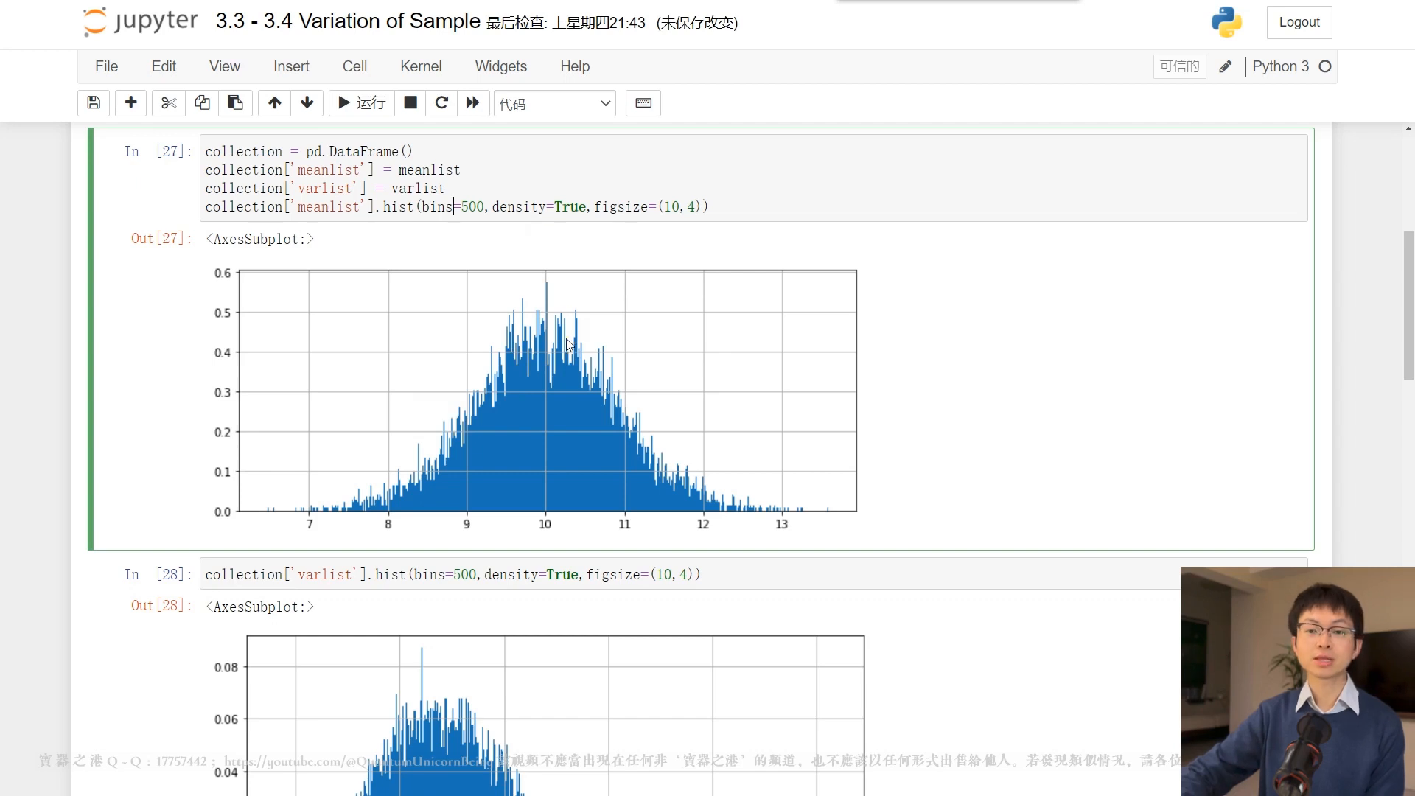
scroll("down", 3)
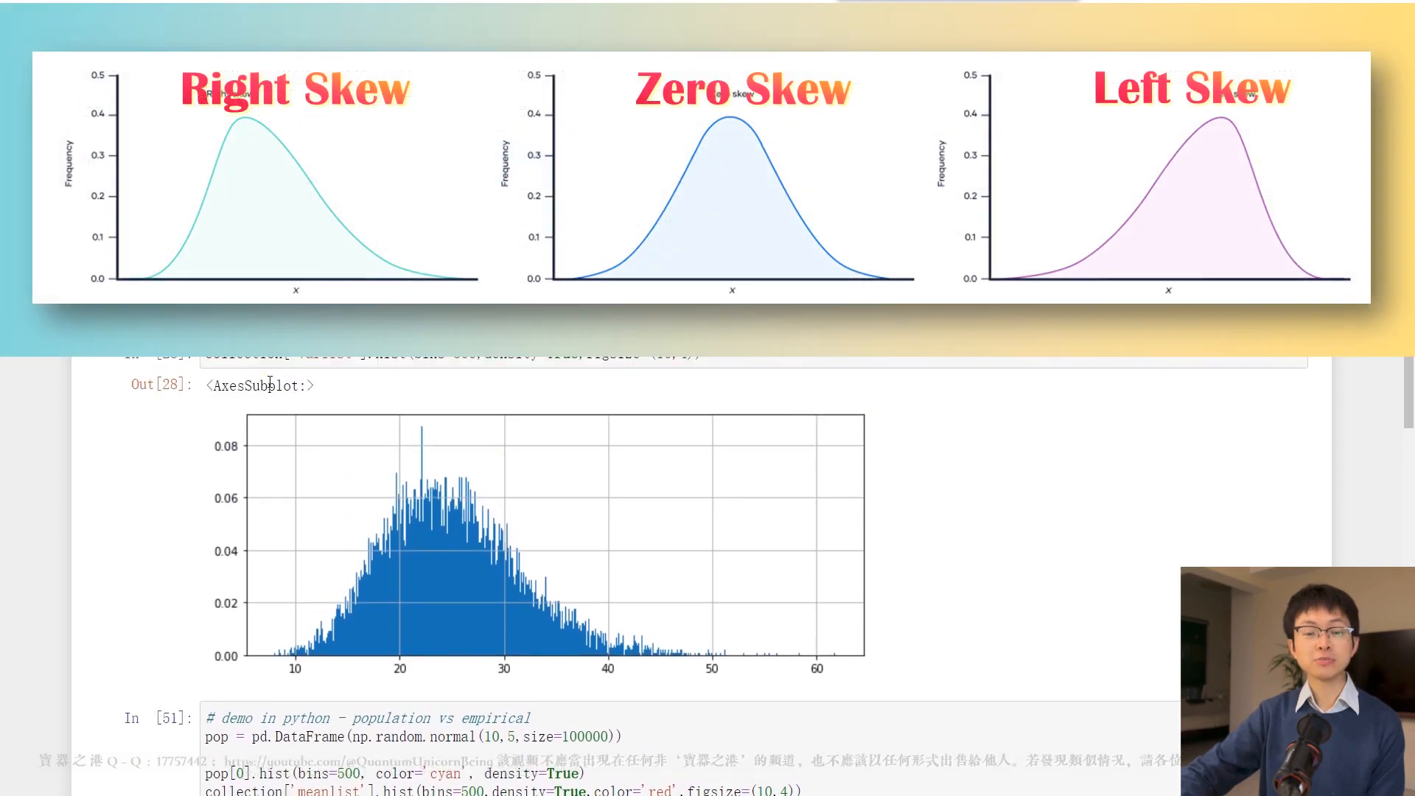
Scroll to In[51]'s plot overlaying red sample means on the cyan normal population.
scroll("down", 3)
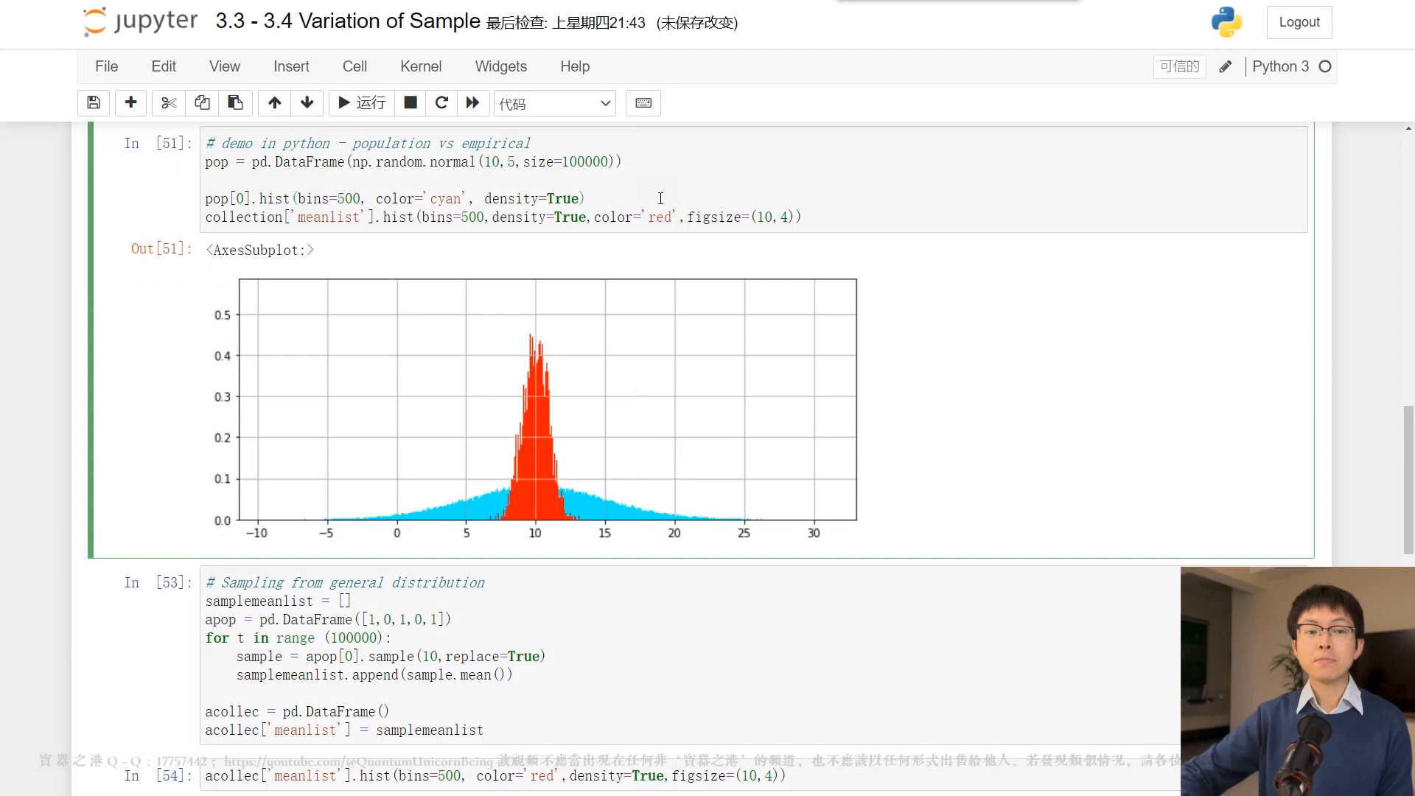
mouse_move(693, 216)
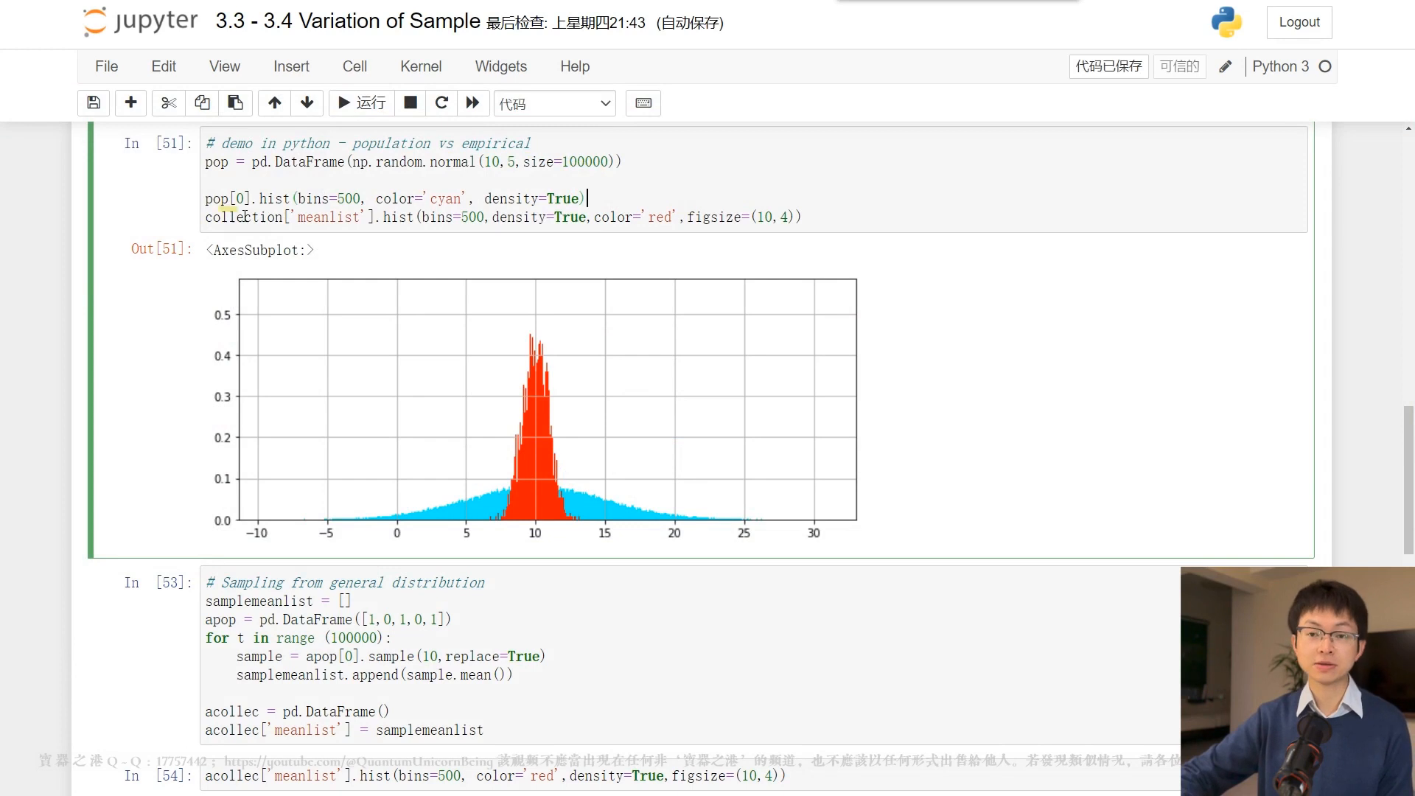
mouse_move(352, 486)
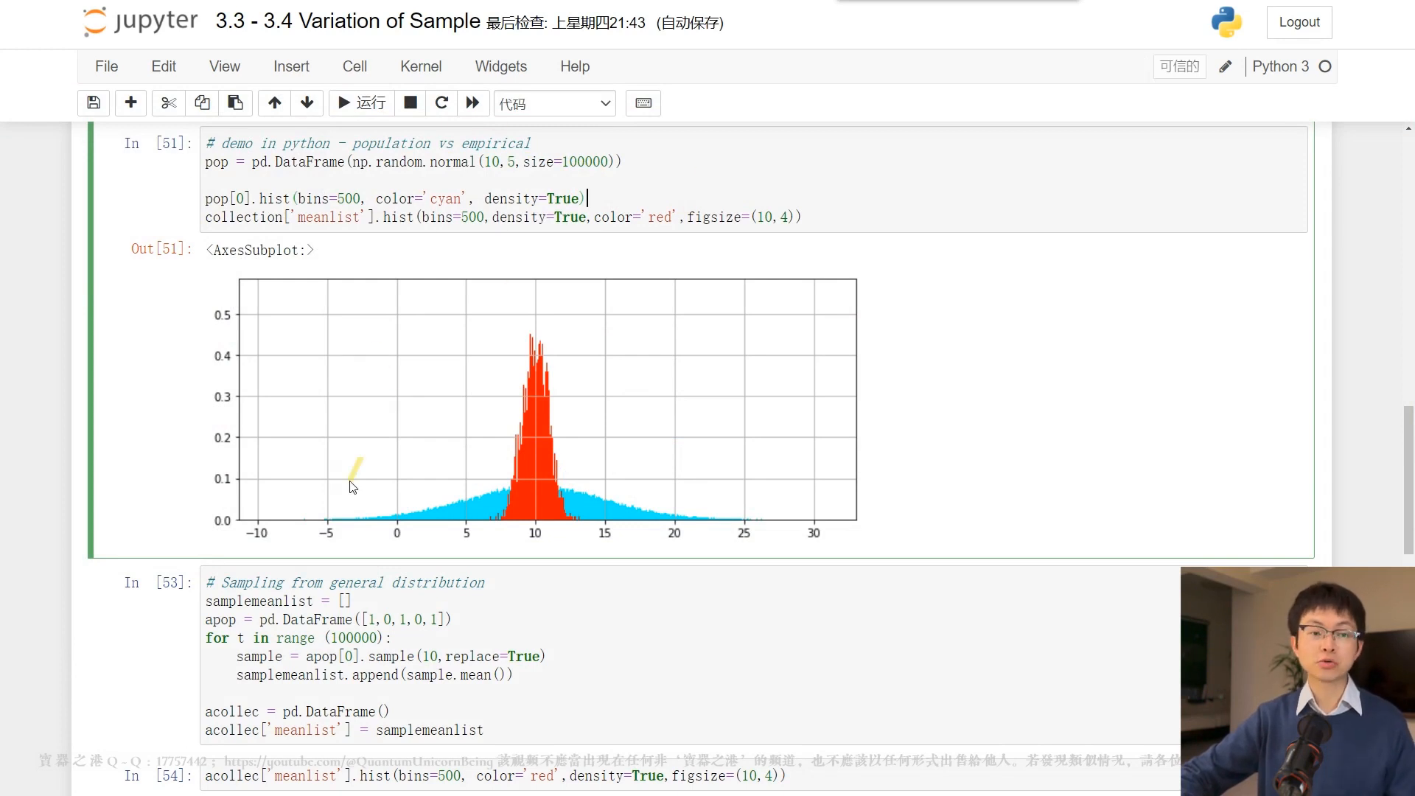
mouse_move(724, 518)
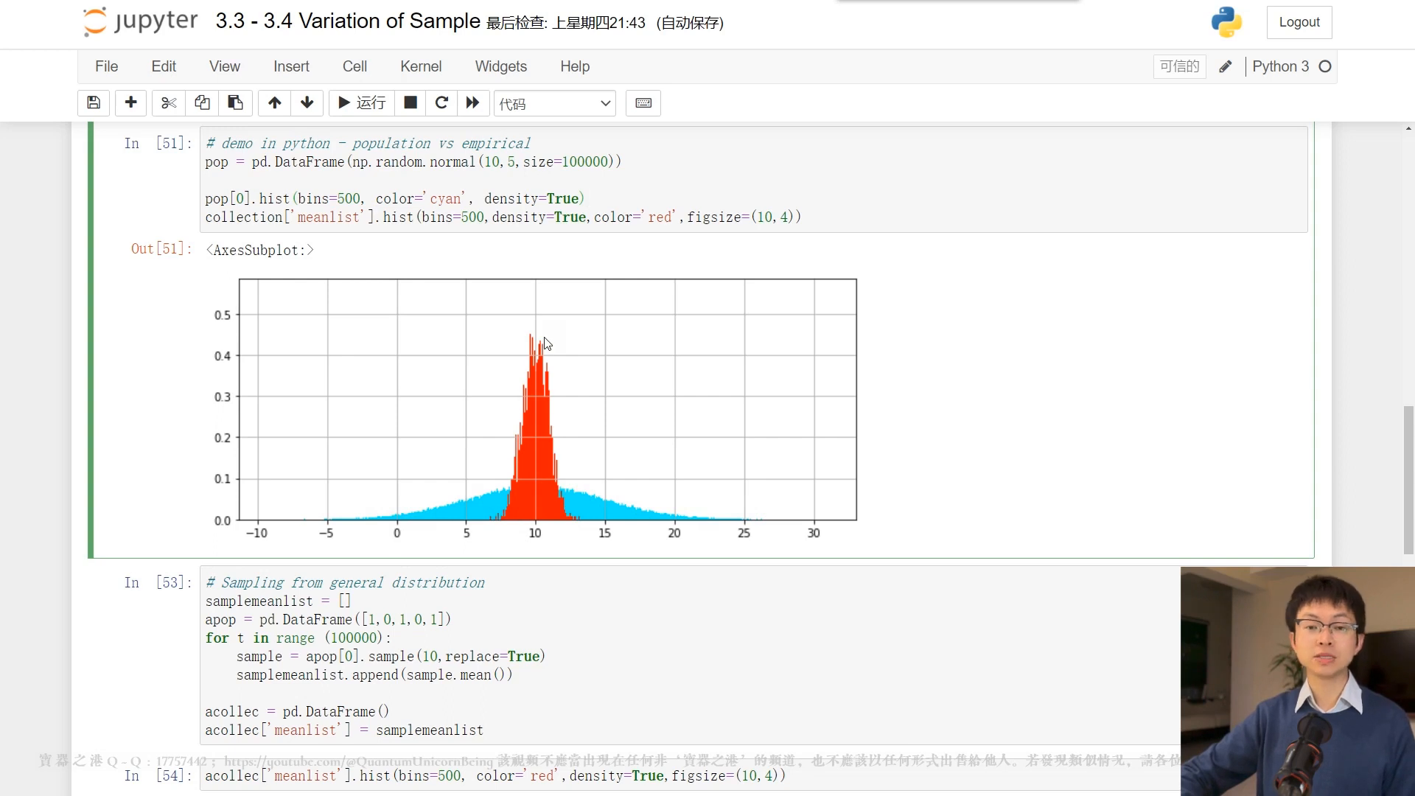
mouse_move(665, 359)
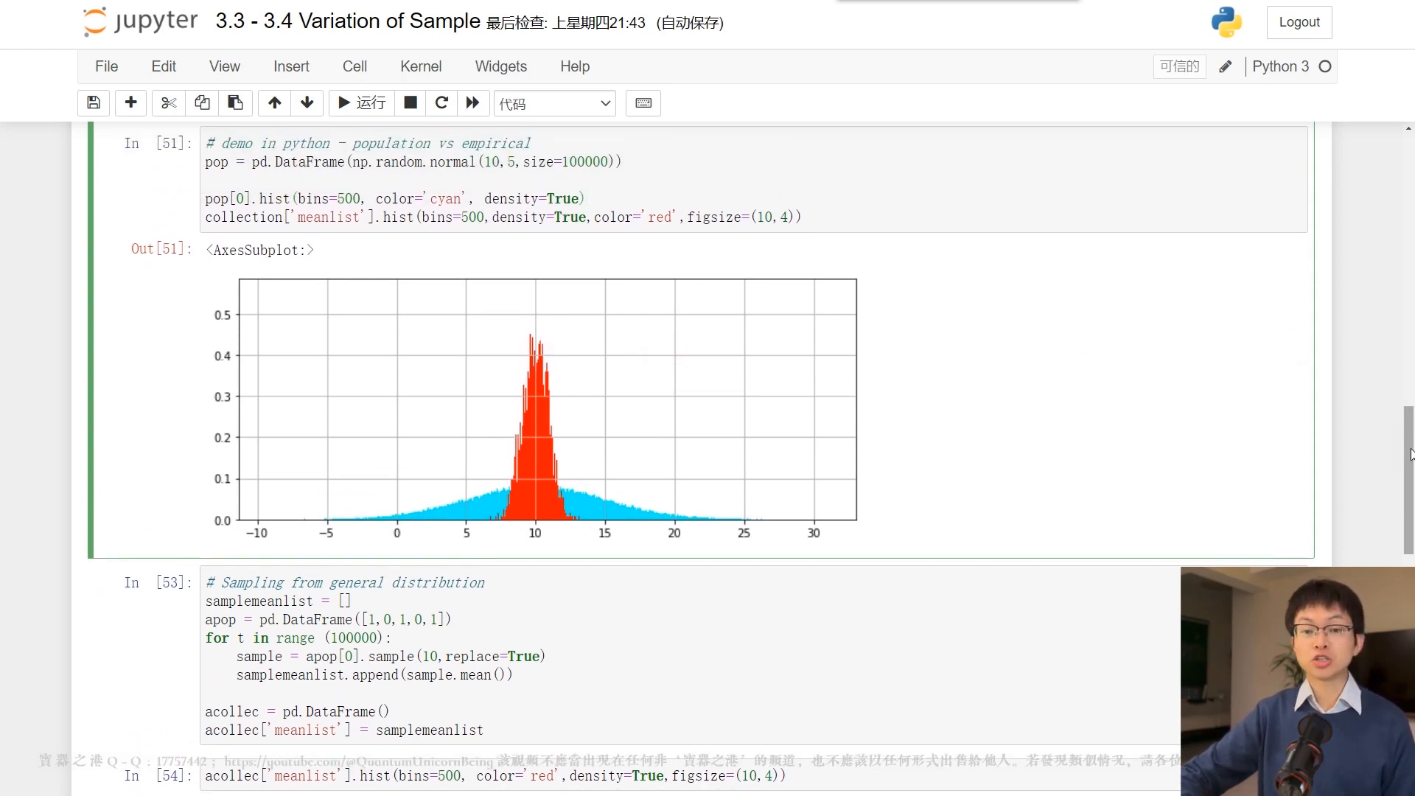
scroll("down", 3)
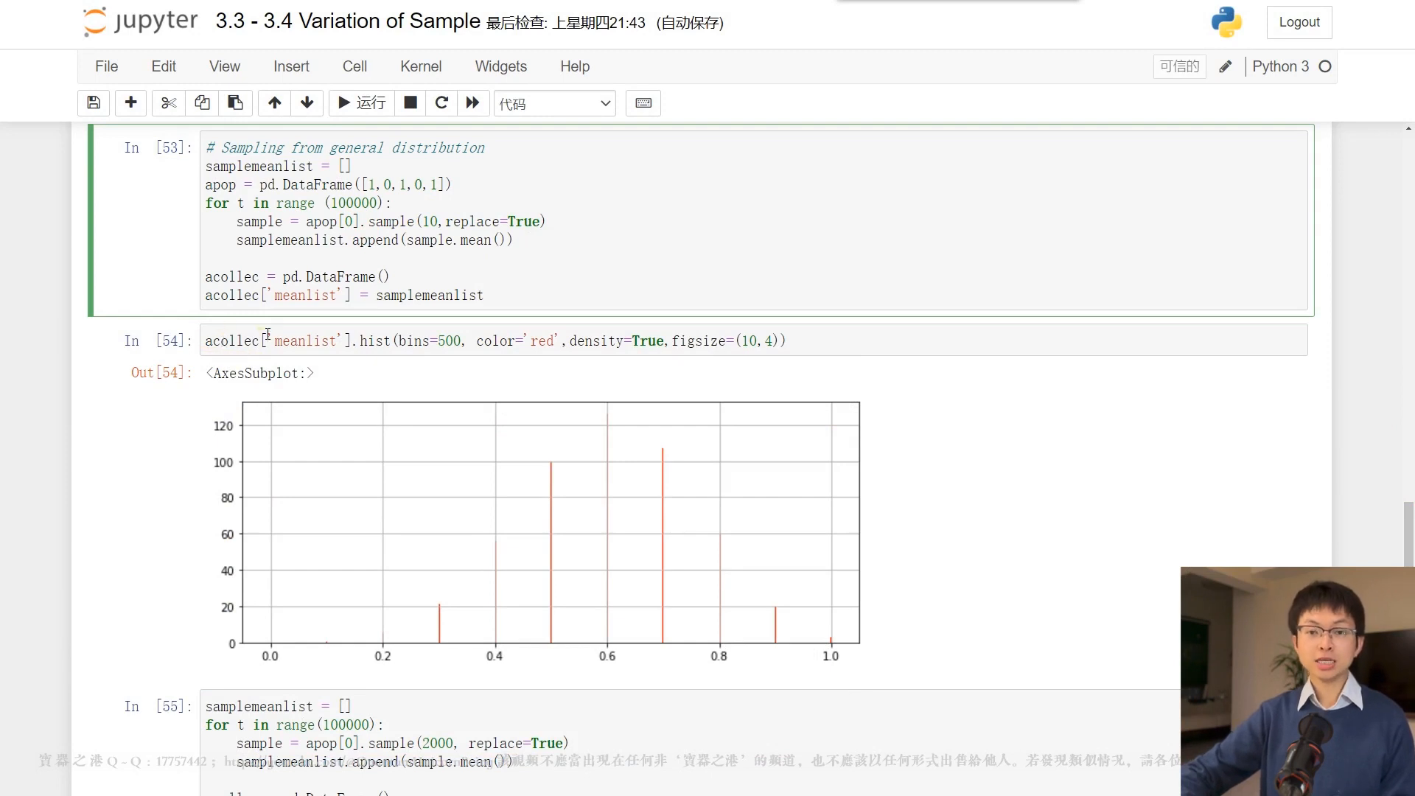
double_click(219, 185)
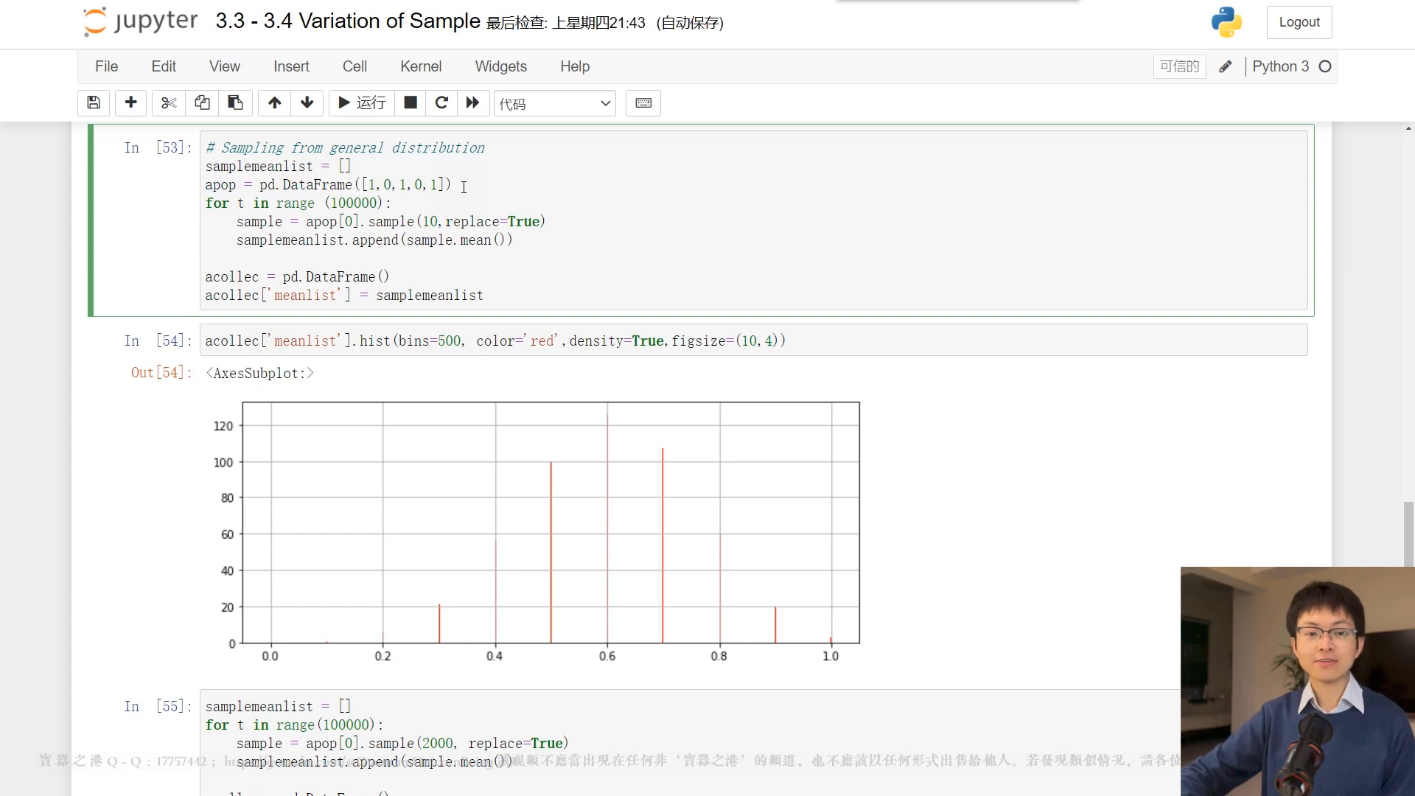
mouse_move(451, 197)
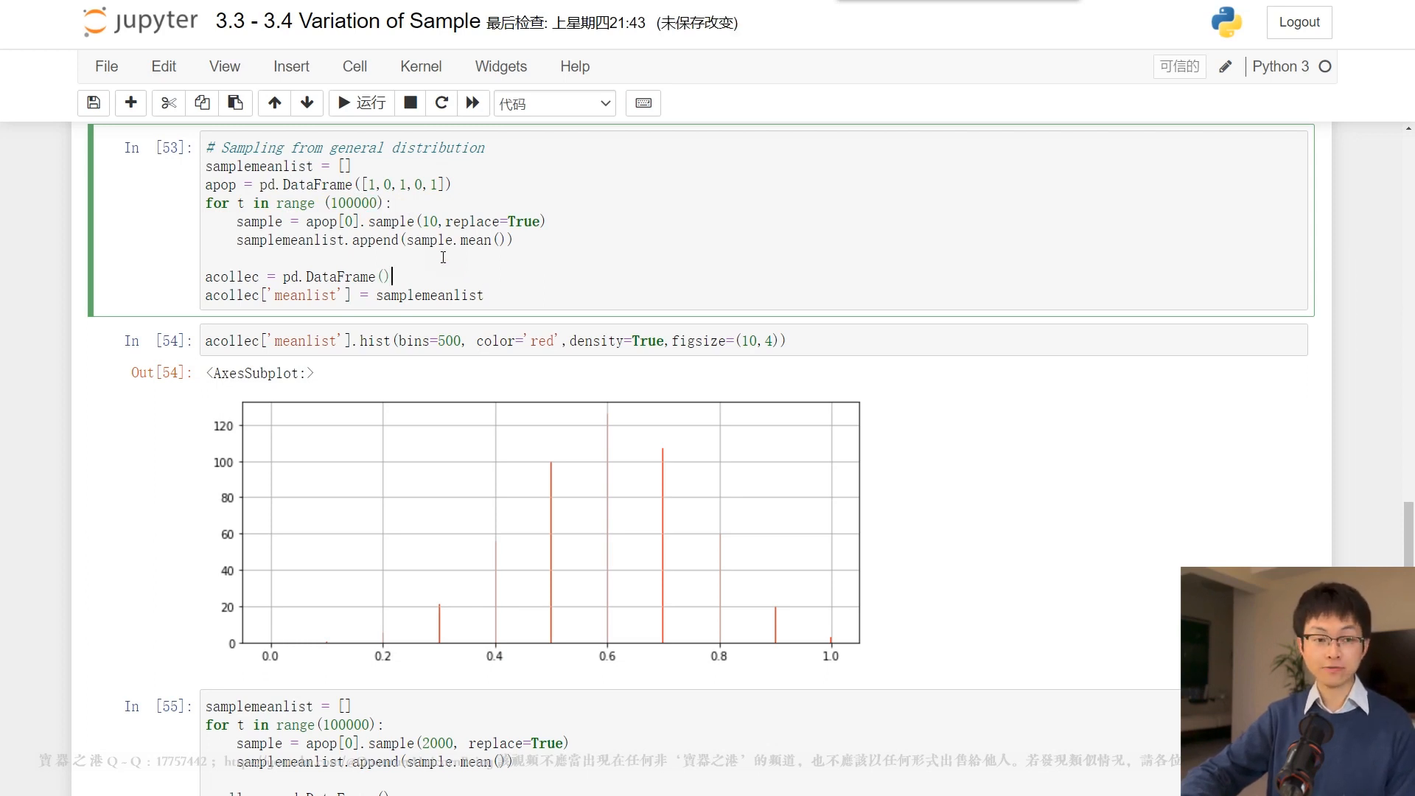
mouse_move(330, 621)
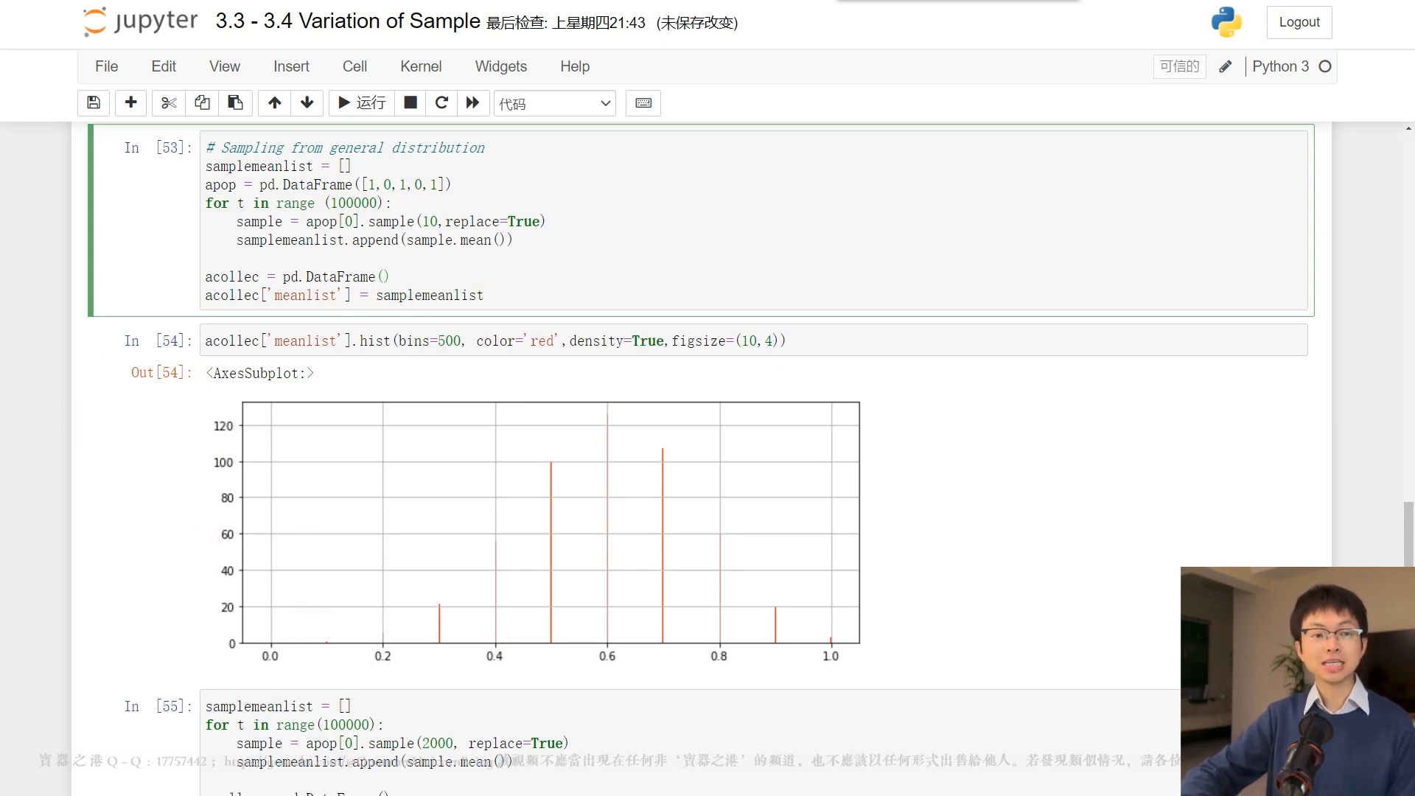
Scroll to the sample(2000) cell and its means histogram centred near 0.6.
scroll("down", 3)
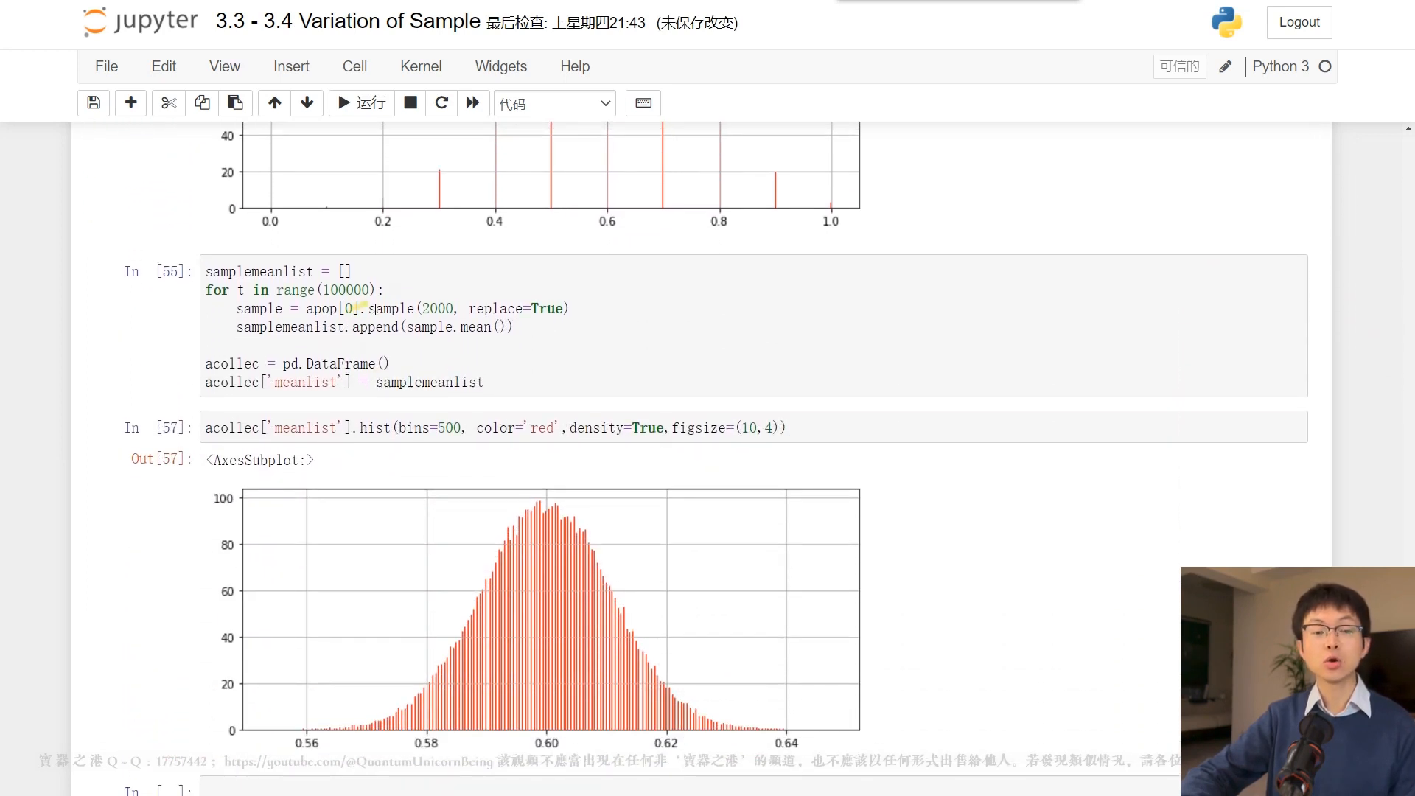
double_click(438, 309)
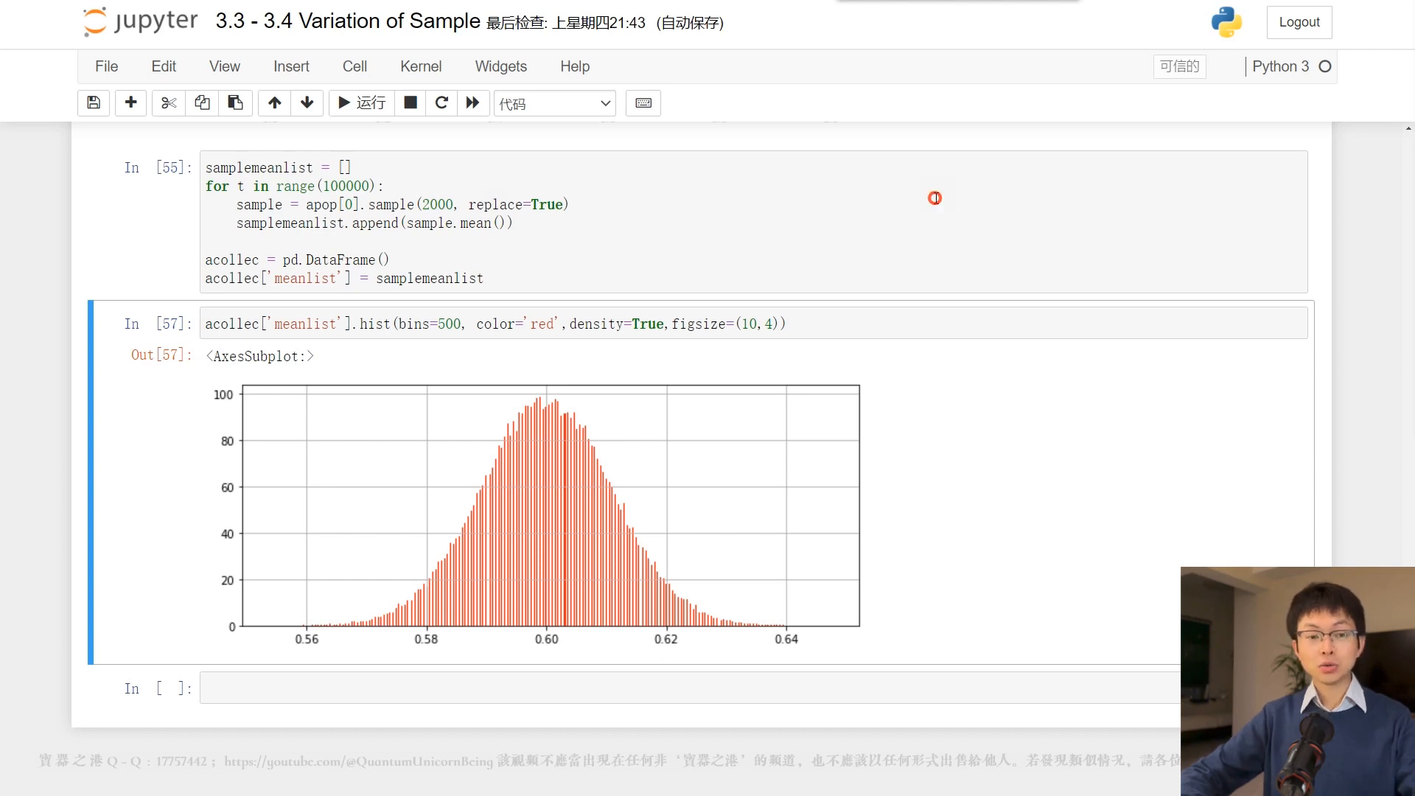
mouse_move(936, 198)
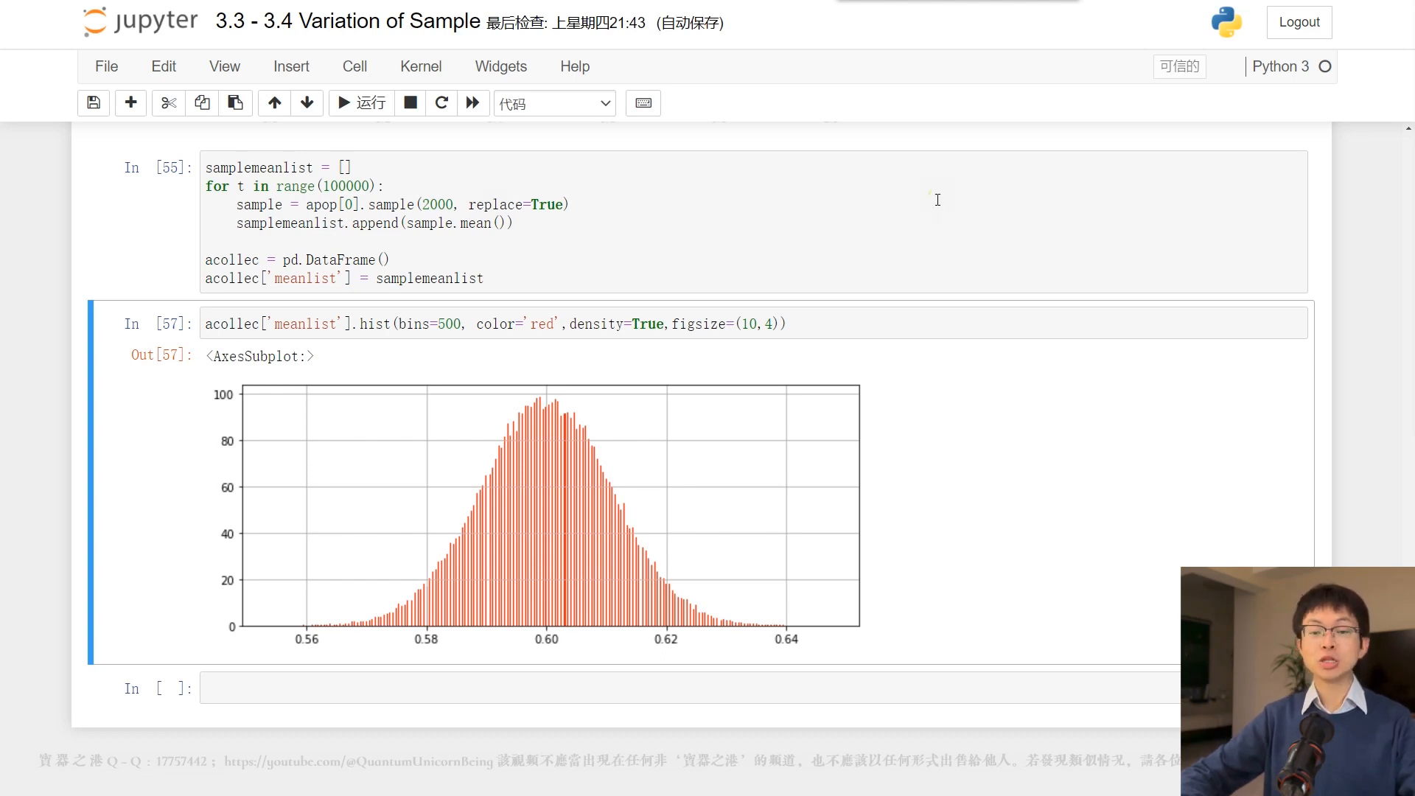
scroll("down", 3)
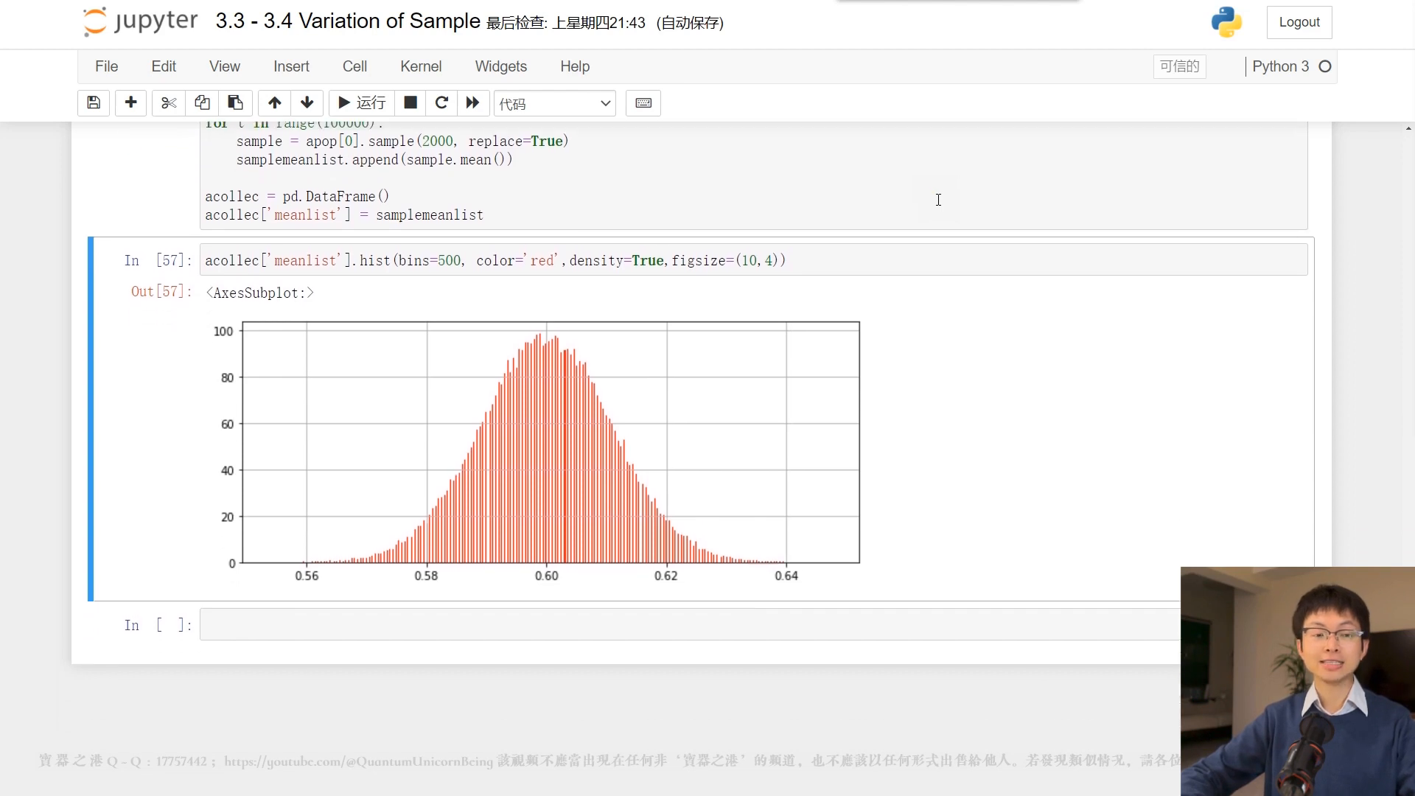
scroll("up", 3)
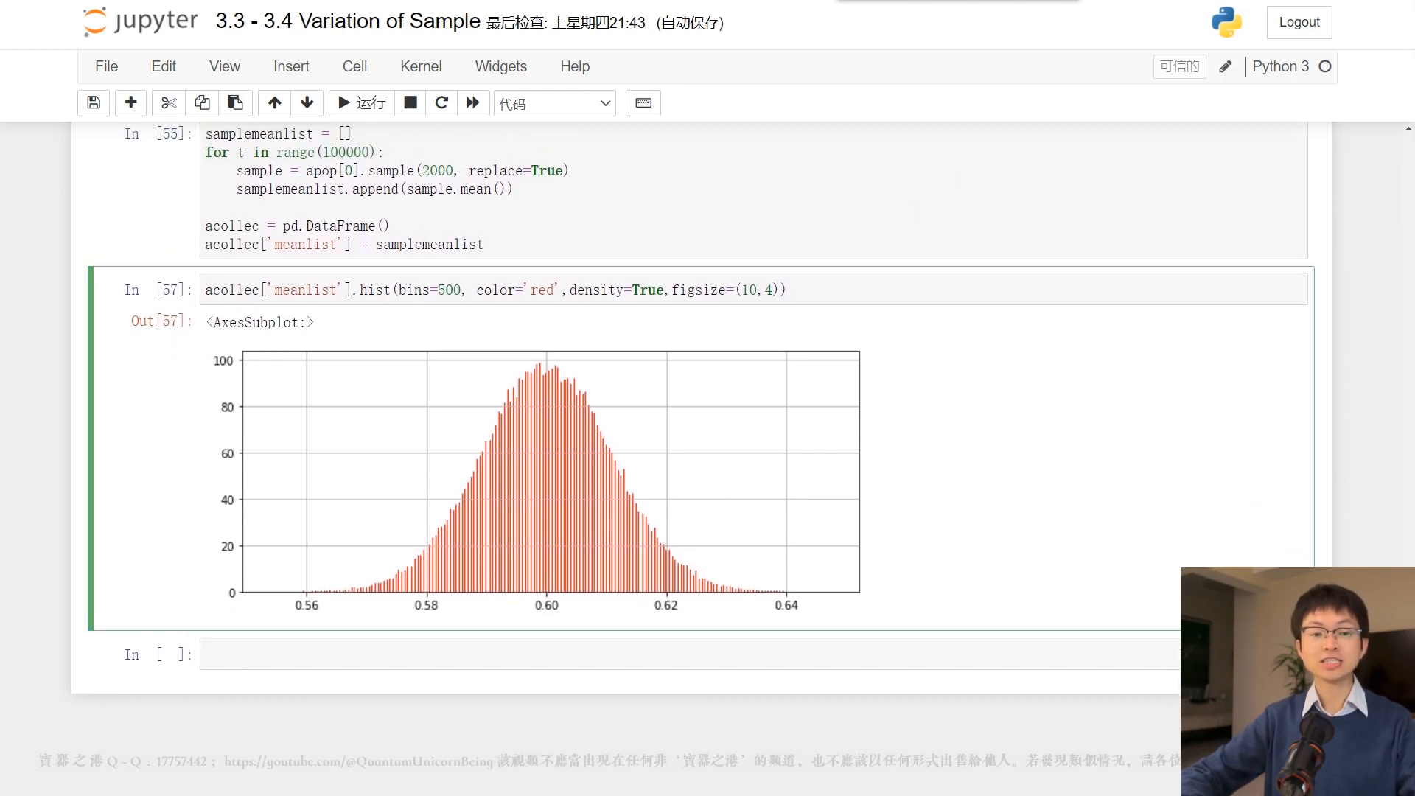